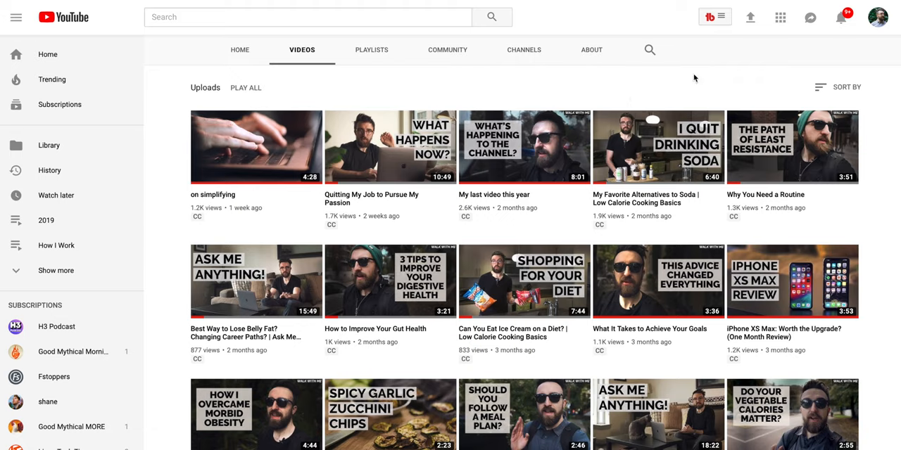
# Sort the channel's Videos tab by Date added (oldest), bringing the two-year-old falafel video first.
pyautogui.click(845, 87)
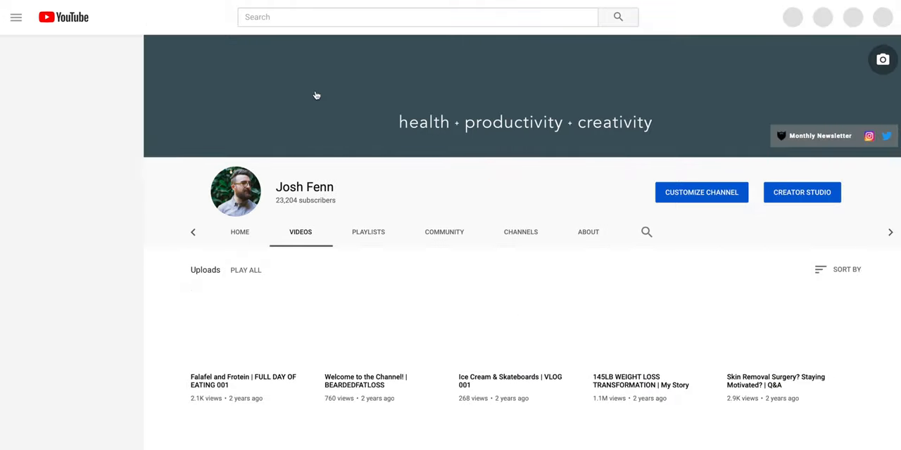
# Scroll the oldest-first uploads from the two-year-old videos down to those posted about four months ago.
pyautogui.scroll(-3)
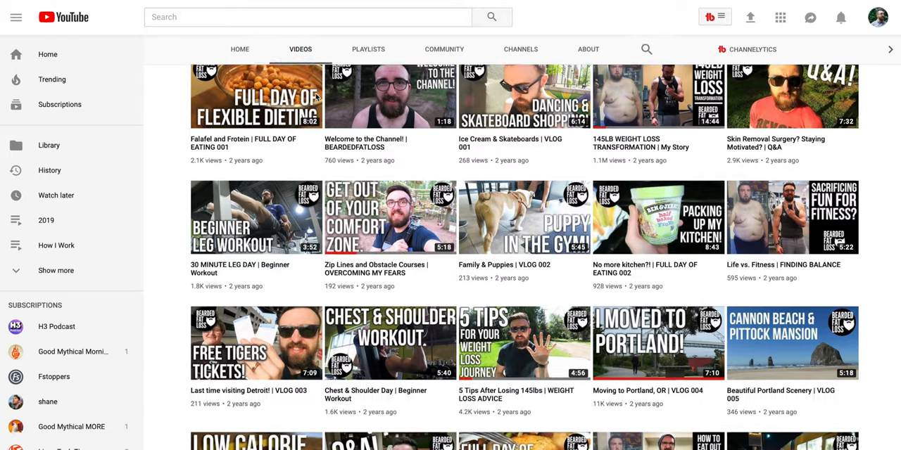
pyautogui.scroll(-3)
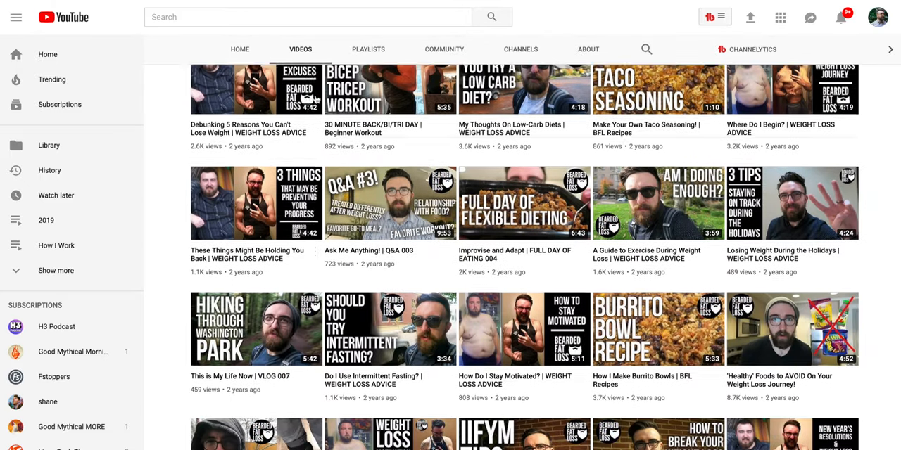
pyautogui.scroll(-3)
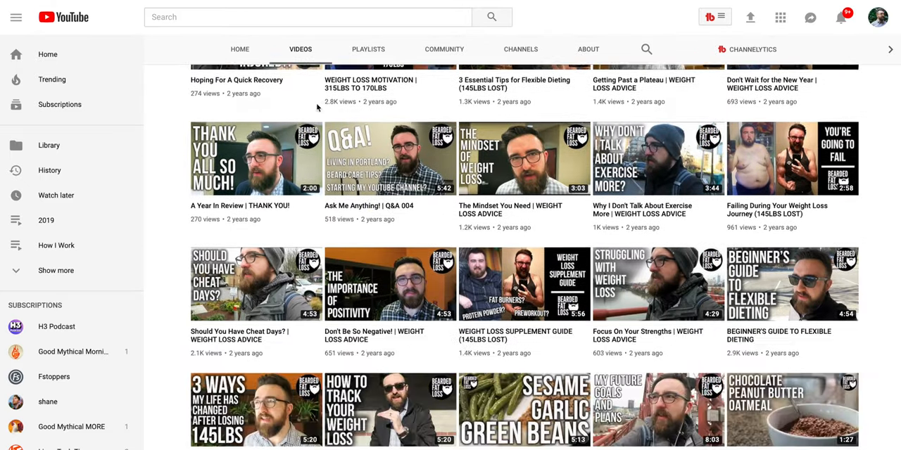
pyautogui.scroll(-3)
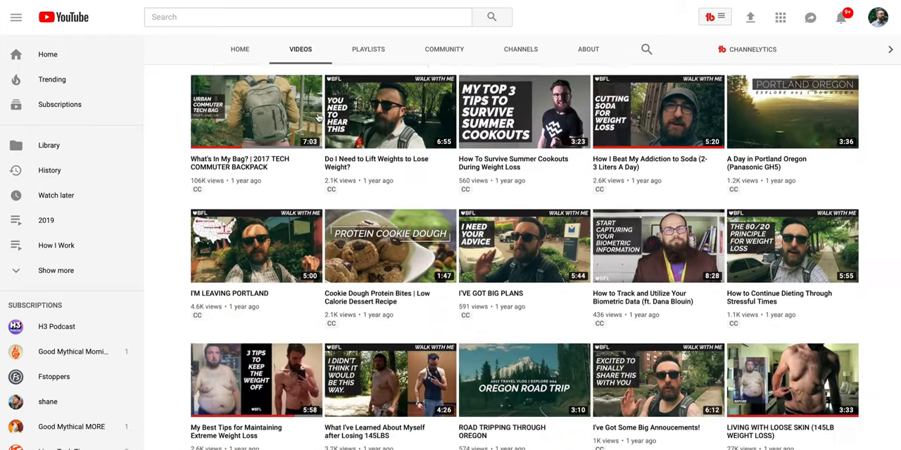
pyautogui.scroll(-3)
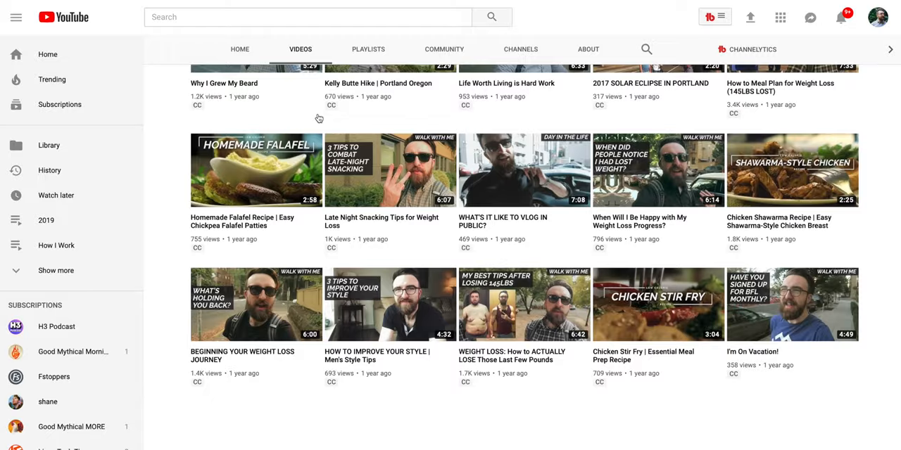
pyautogui.scroll(-3)
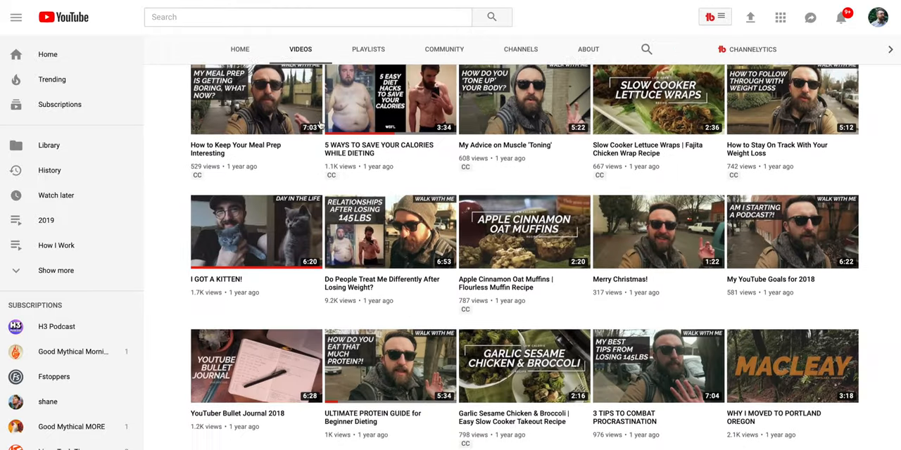
pyautogui.scroll(-3)
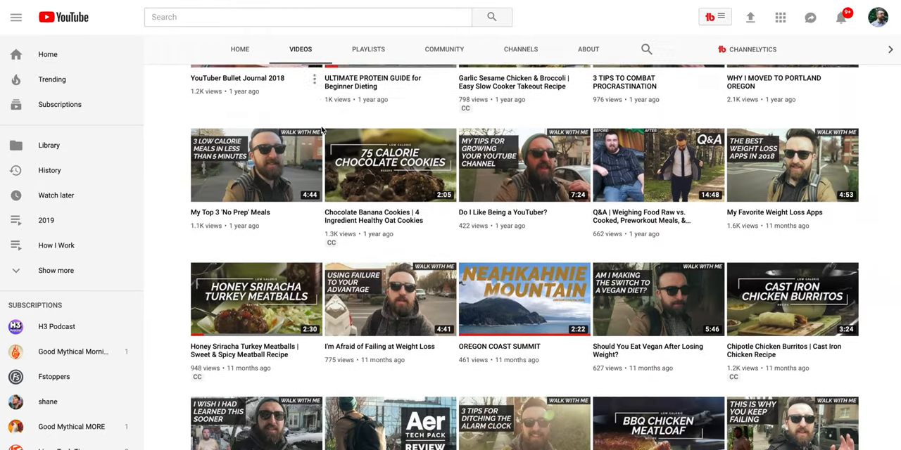
pyautogui.scroll(-3)
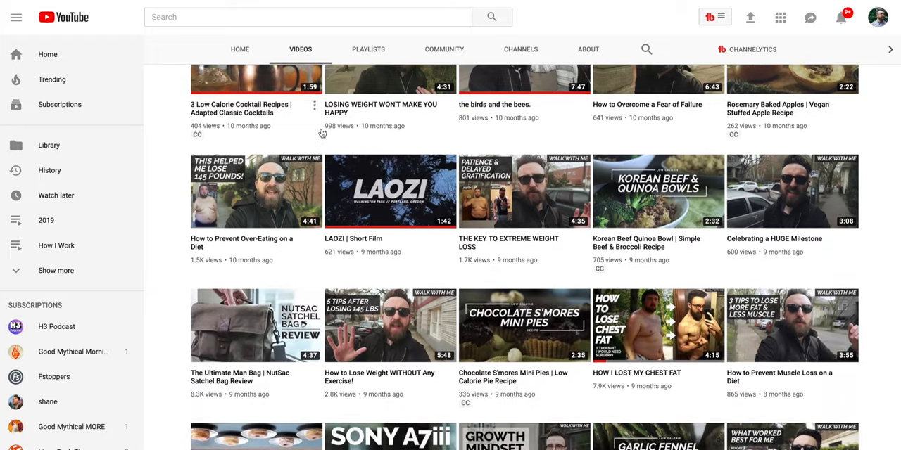
pyautogui.scroll(-3)
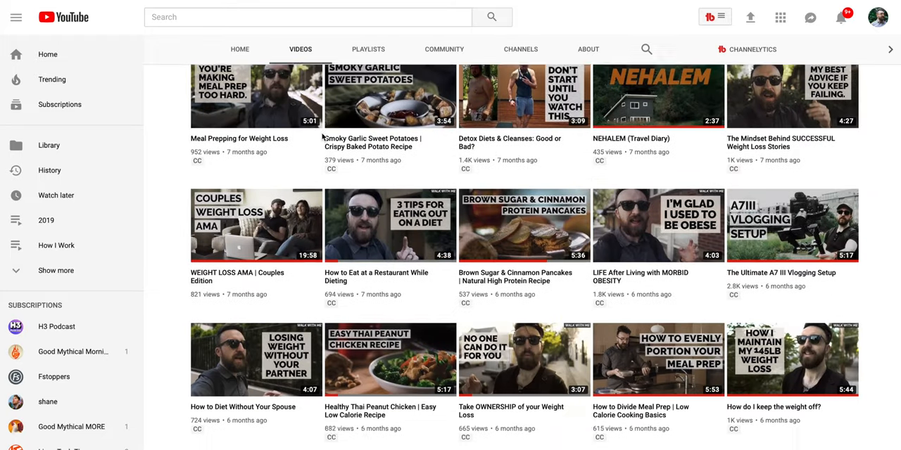
pyautogui.scroll(-3)
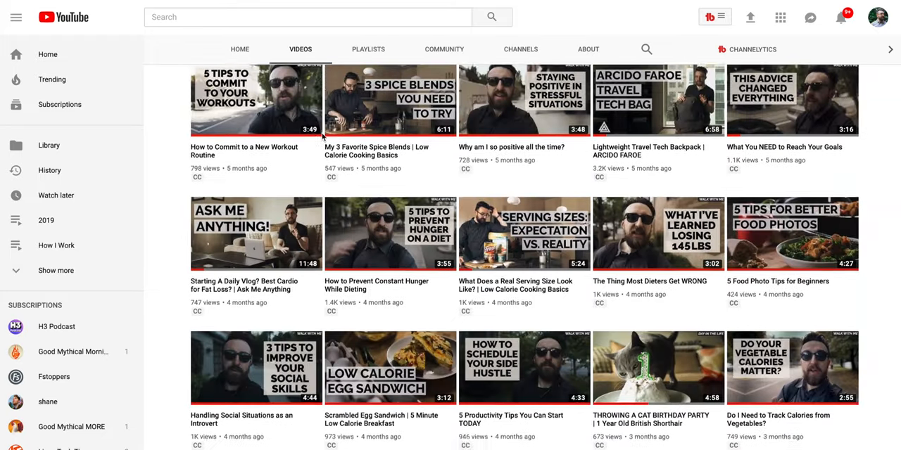